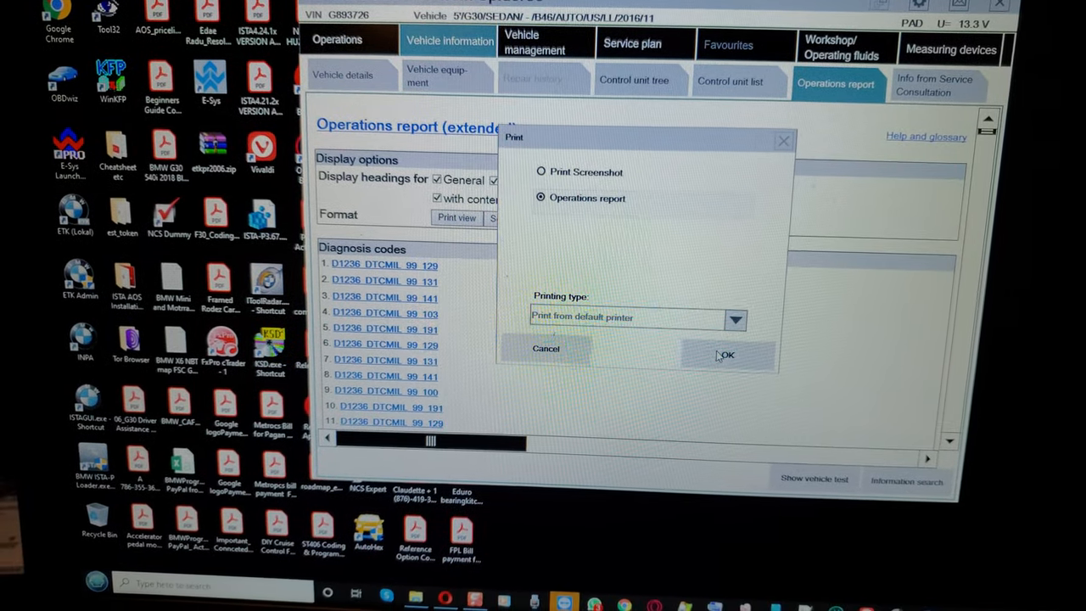
- Confirm printing the operations report from the default printer
left_click(728, 355)
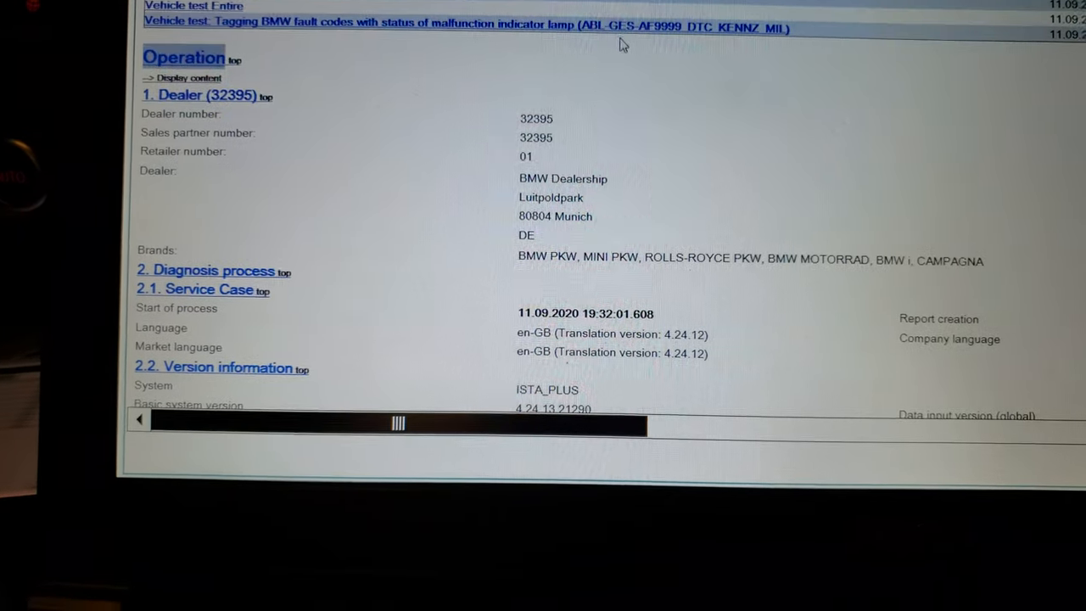
- Scroll the report down to section 5, Vehicle test Entire (3.5 minutes, not OK)
scroll("down", 3)
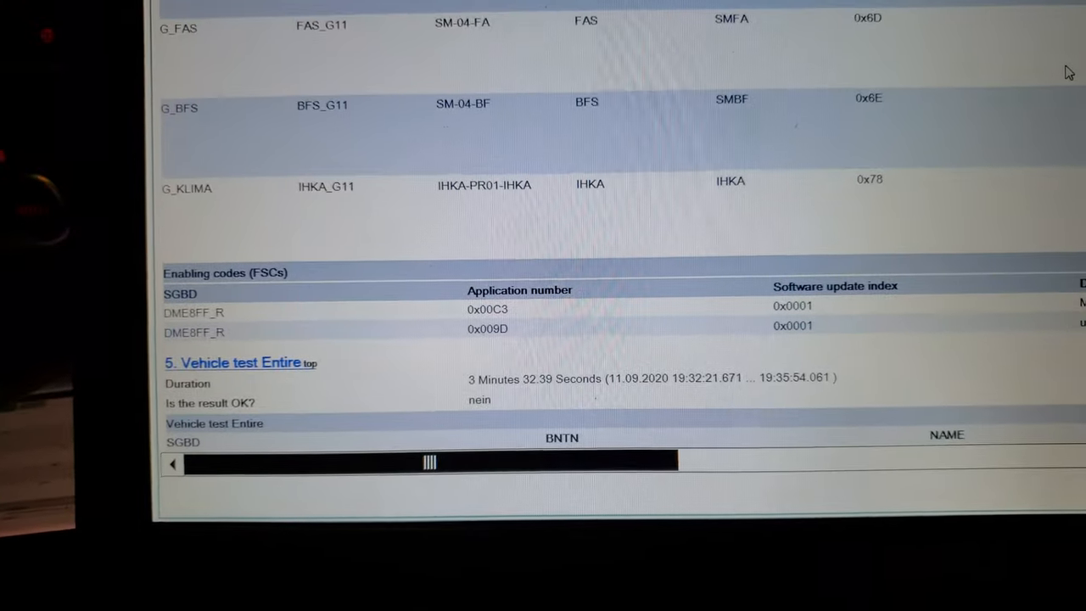
- Scroll past 5.1 Error report and procedure 6 to procedure 10, fault-code tagging test
scroll("down", 3)
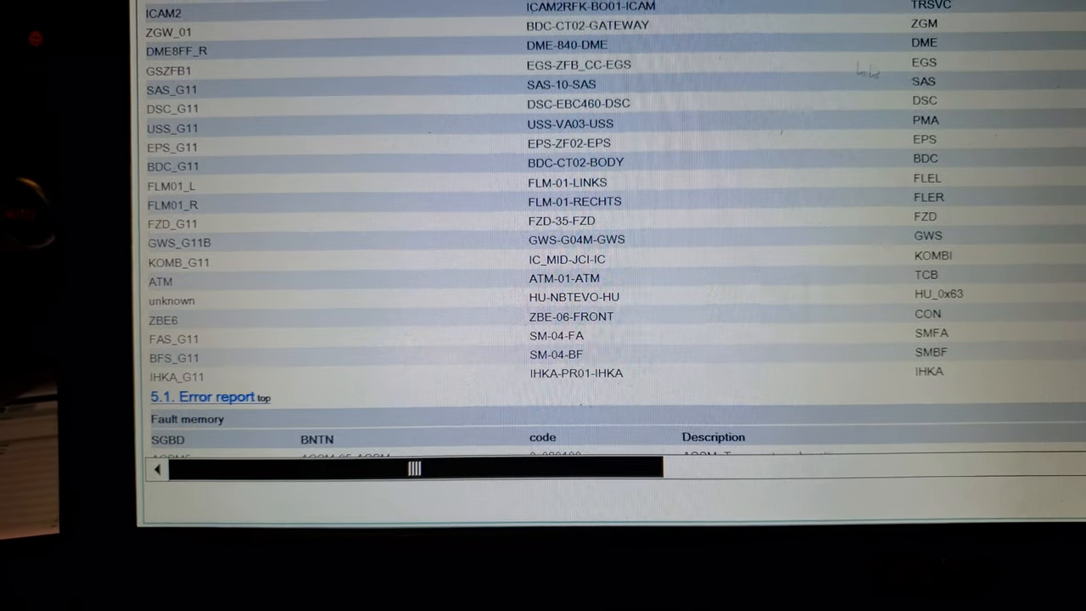
scroll("down", 3)
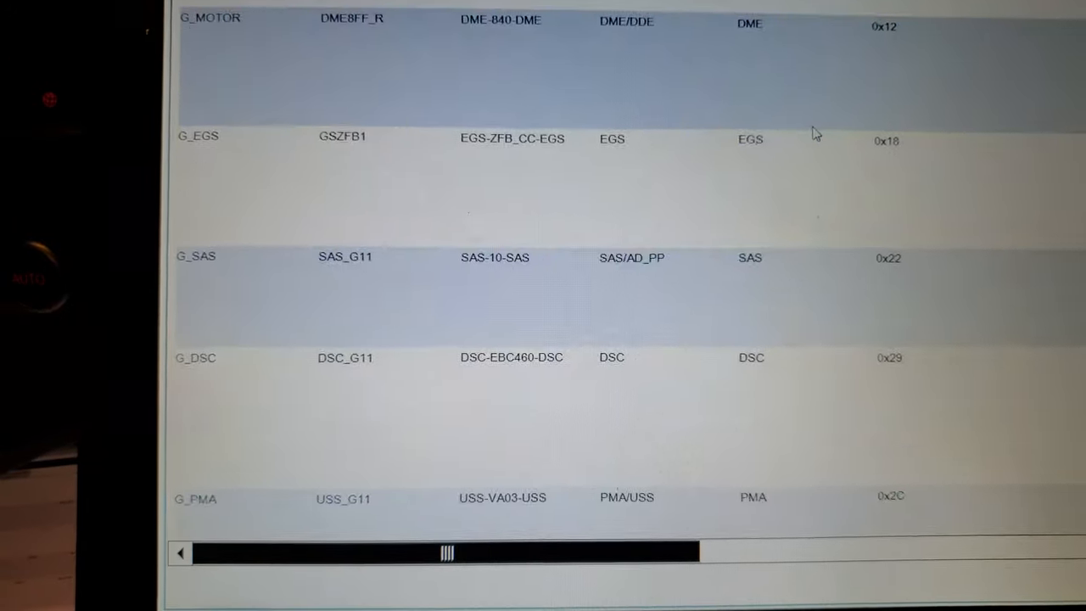
scroll("down", 3)
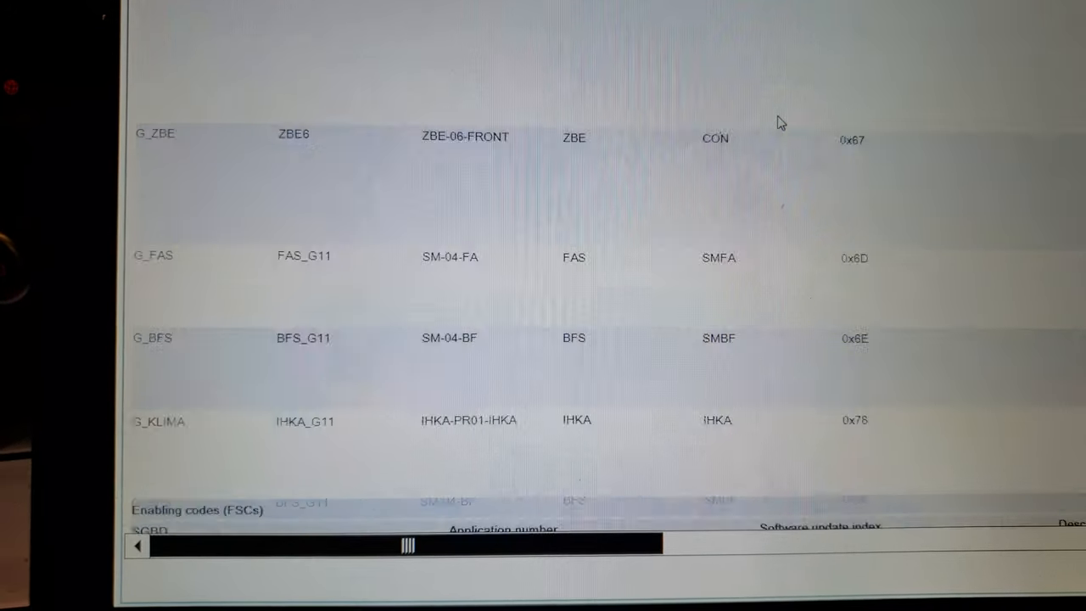
scroll("down", 3)
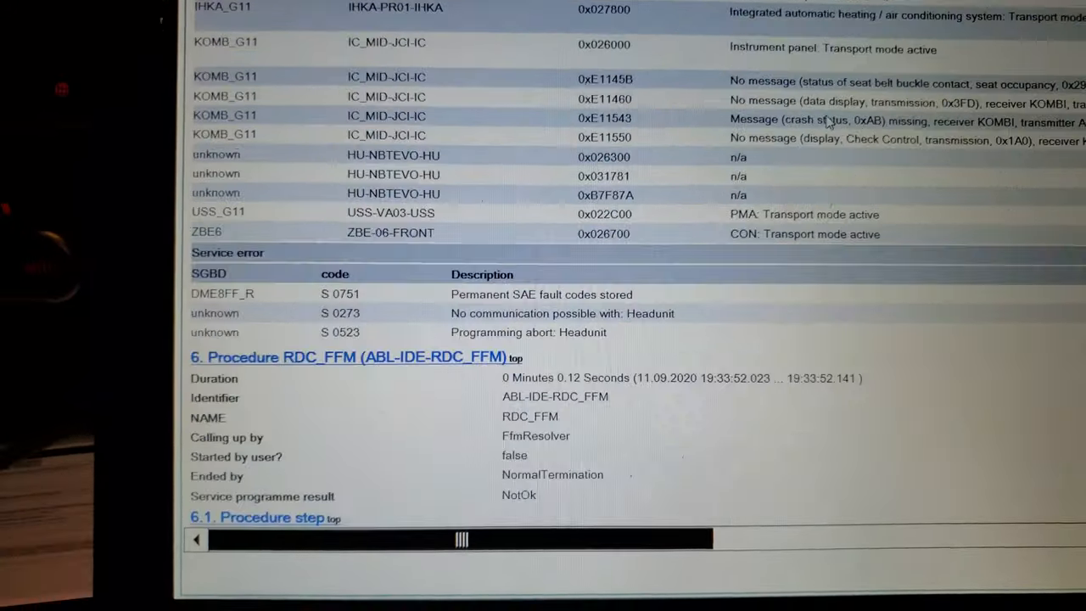
scroll("down", 3)
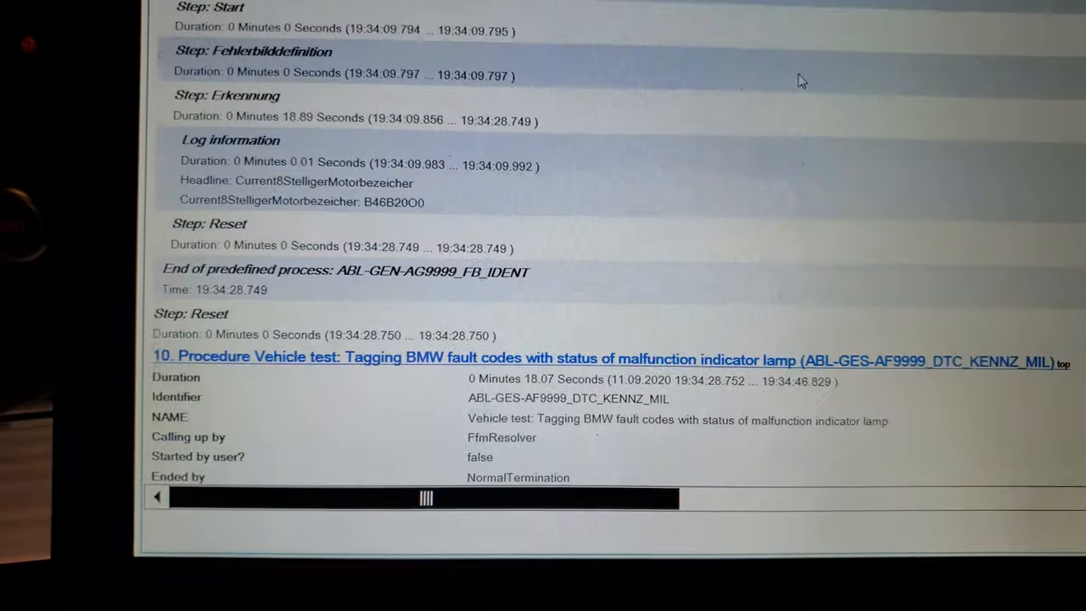